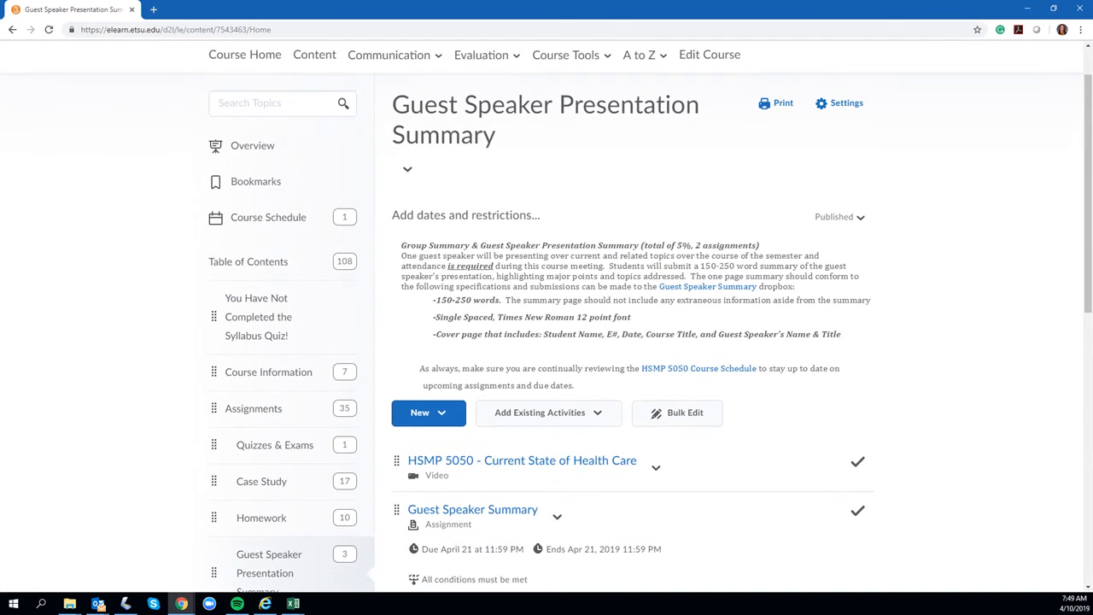
Open the HSMP 5050 Course Schedule PDF and scroll to Week 14's April 21 guest lecture summary.
{"action": "left_click", "coordinate": [269, 372]}
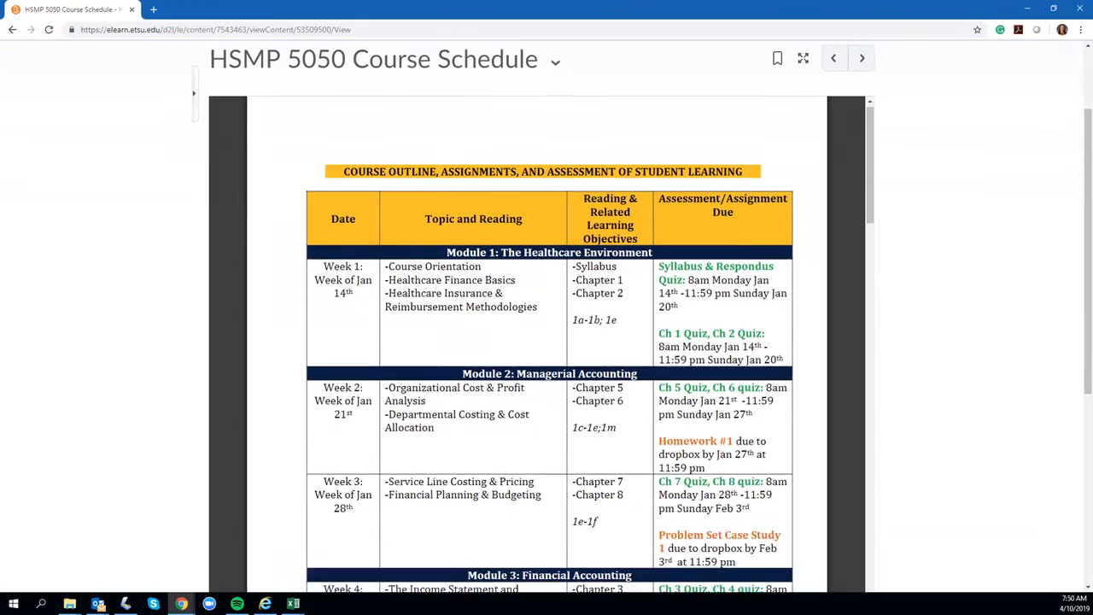
{"action": "scroll", "scroll_direction": "down", "scroll_amount": 3}
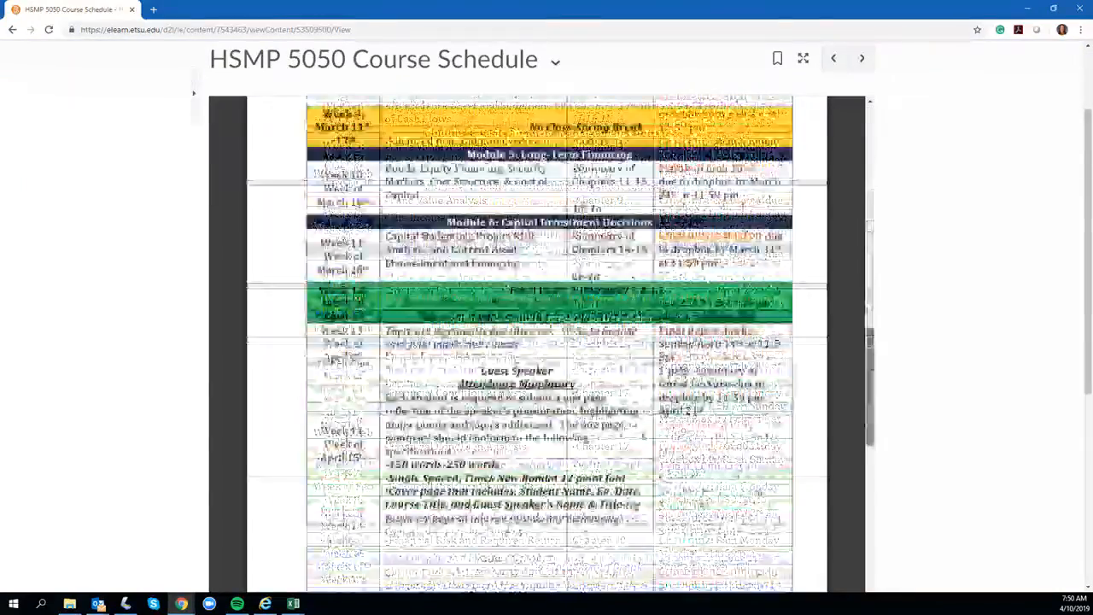
{"action": "scroll", "scroll_direction": "down", "scroll_amount": 3}
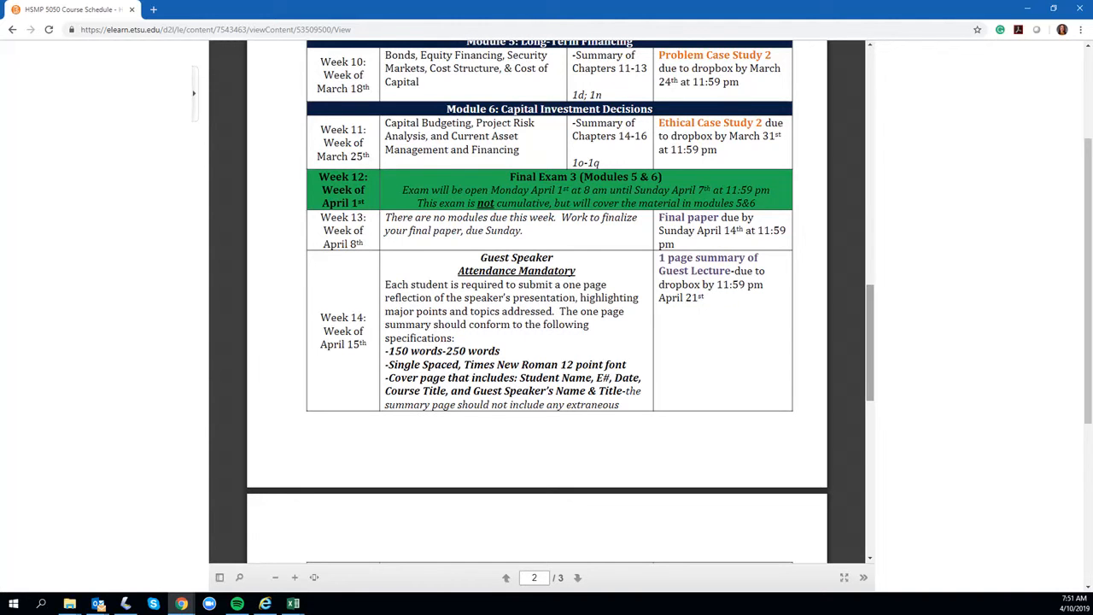
{"action": "scroll", "scroll_direction": "down", "scroll_amount": 3}
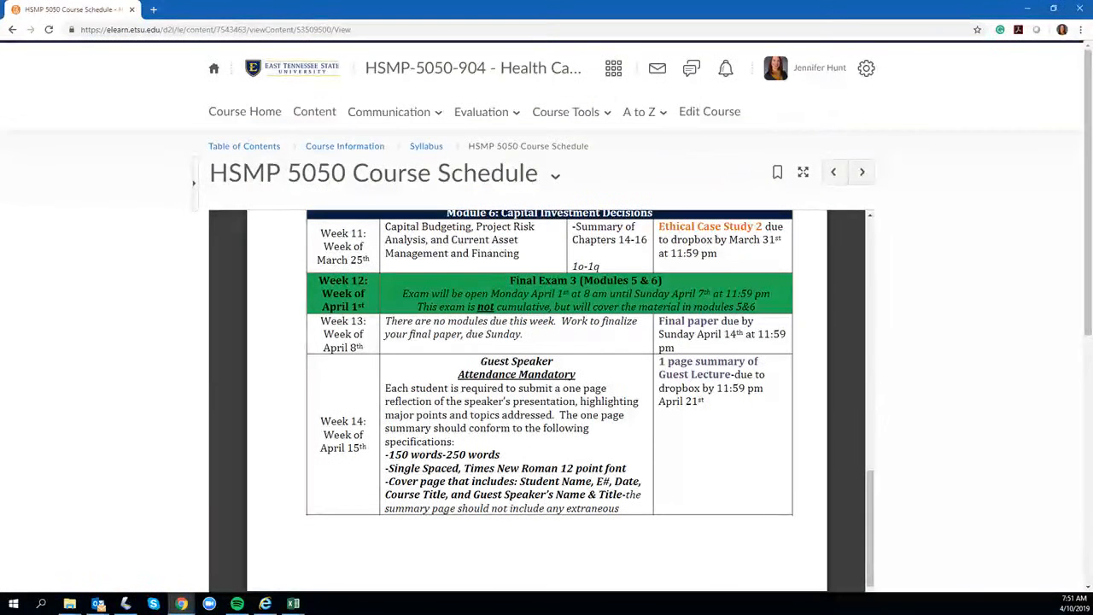
Navigate from Syllabus through Assignments to the Guest Speaker Presentation Summary module, due April 21.
{"action": "left_click", "coordinate": [314, 111]}
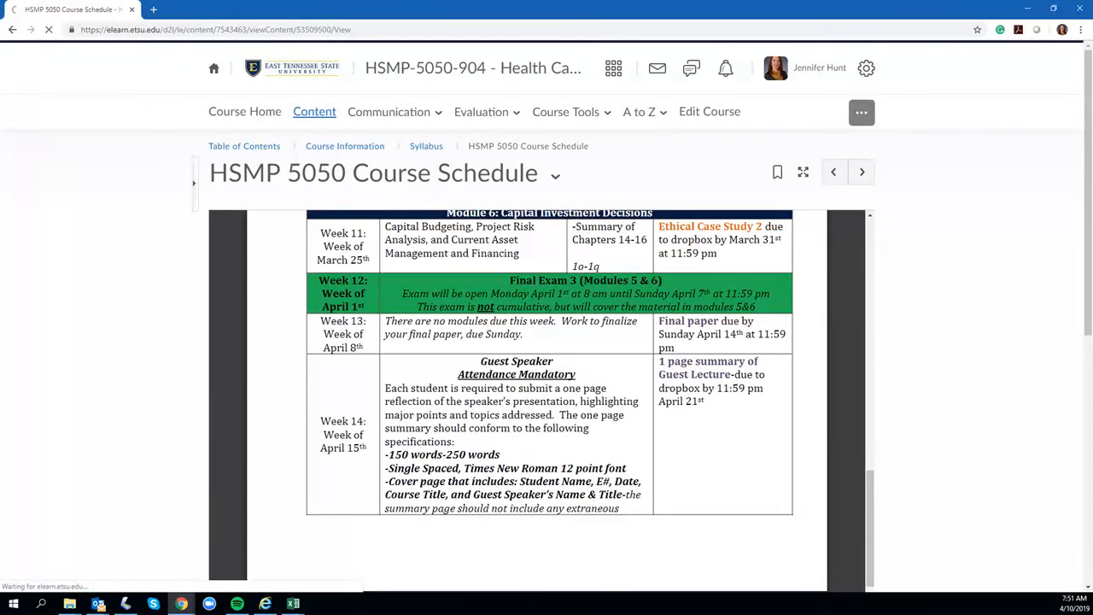
{"action": "left_click", "coordinate": [427, 145]}
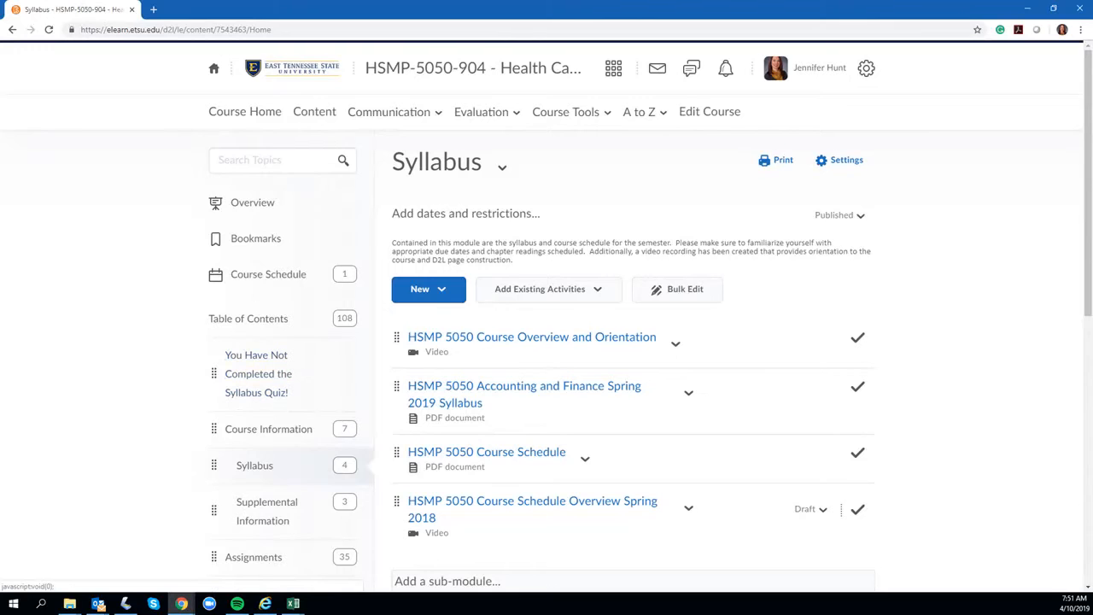
{"action": "scroll", "scroll_direction": "down", "scroll_amount": 3}
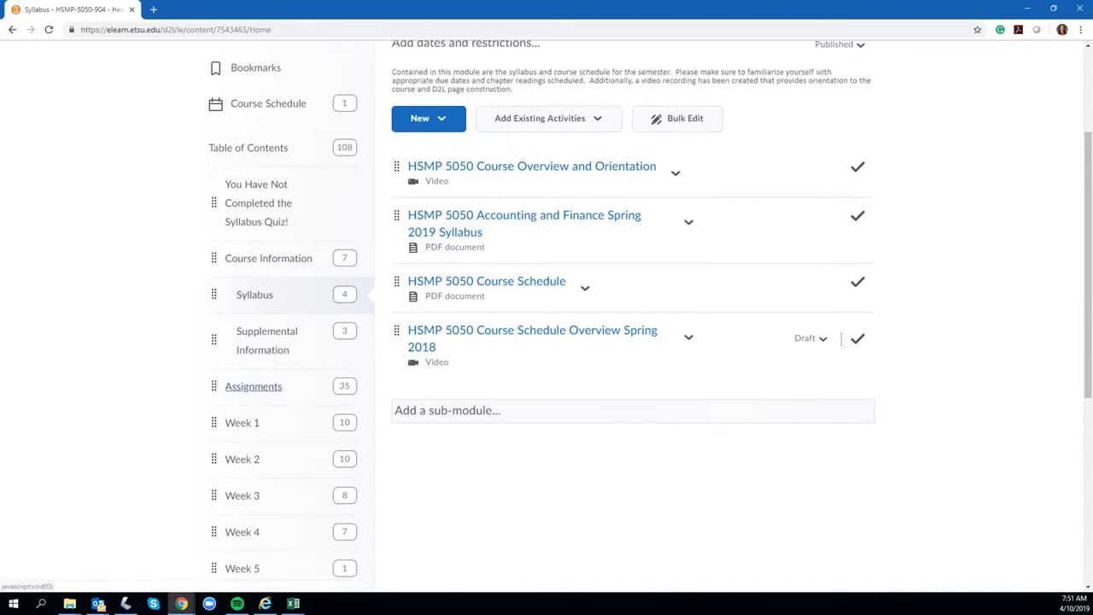
{"action": "left_click", "coordinate": [252, 386]}
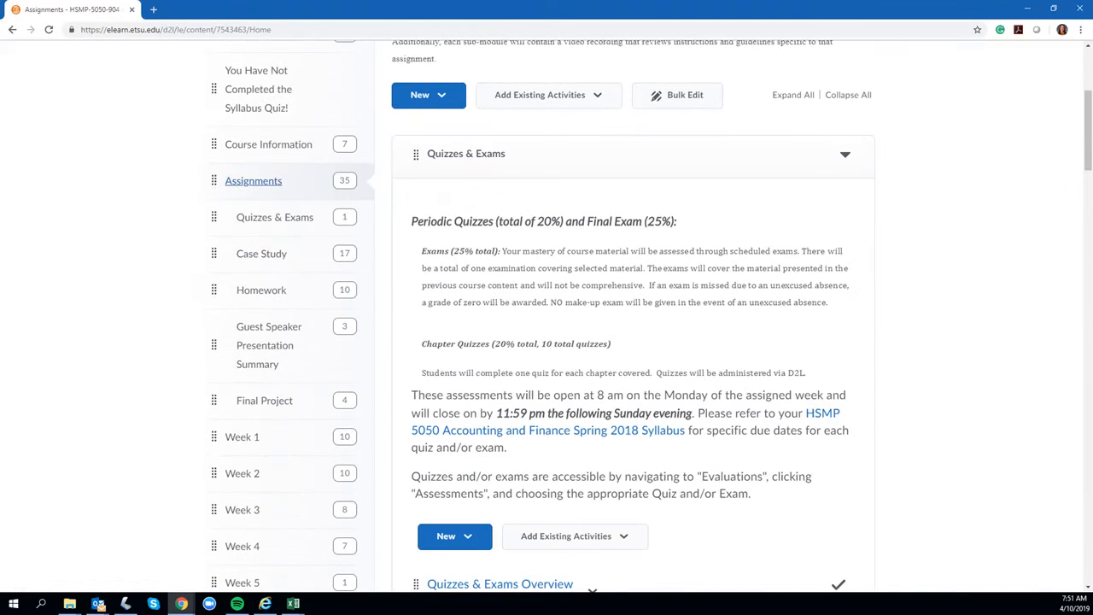
{"action": "mouse_move", "coordinate": [265, 345]}
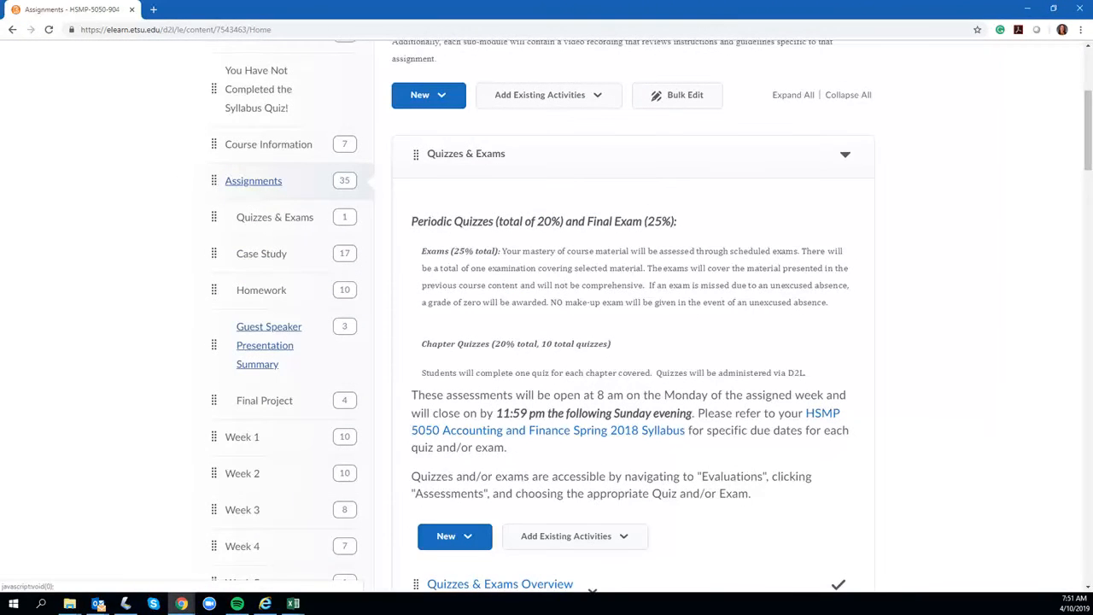
{"action": "left_click", "coordinate": [268, 345]}
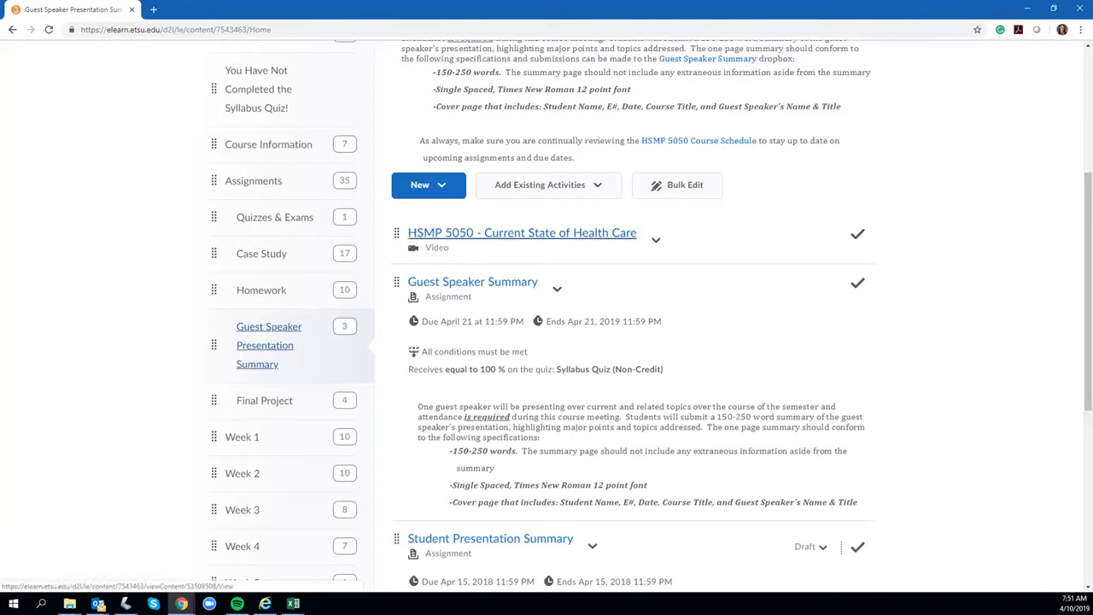
{"action": "scroll", "scroll_direction": "up", "scroll_amount": 3}
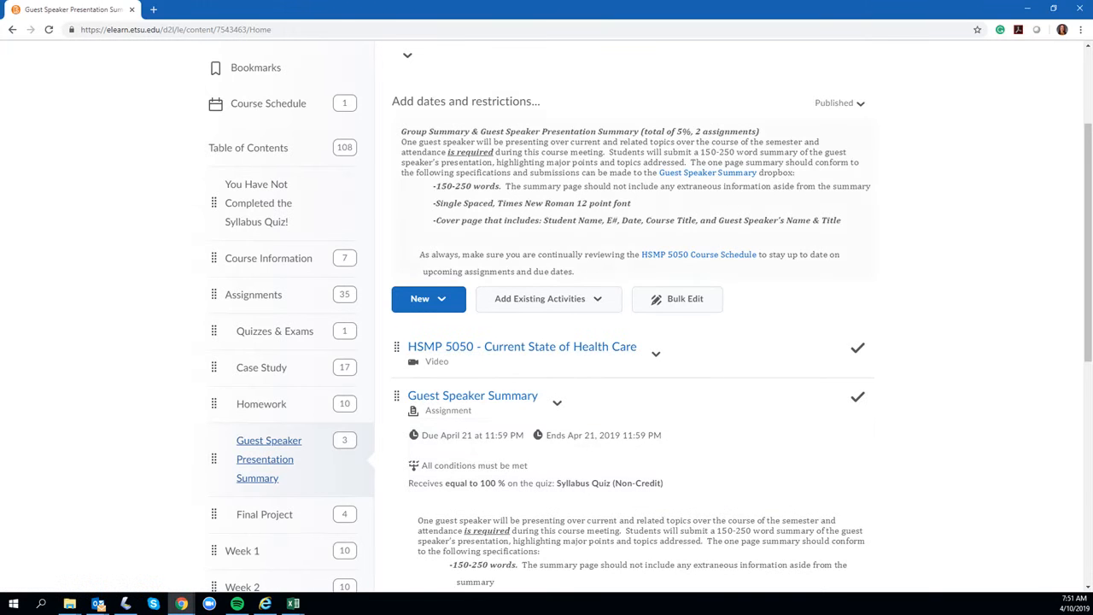
{"action": "scroll", "scroll_direction": "down", "scroll_amount": 3}
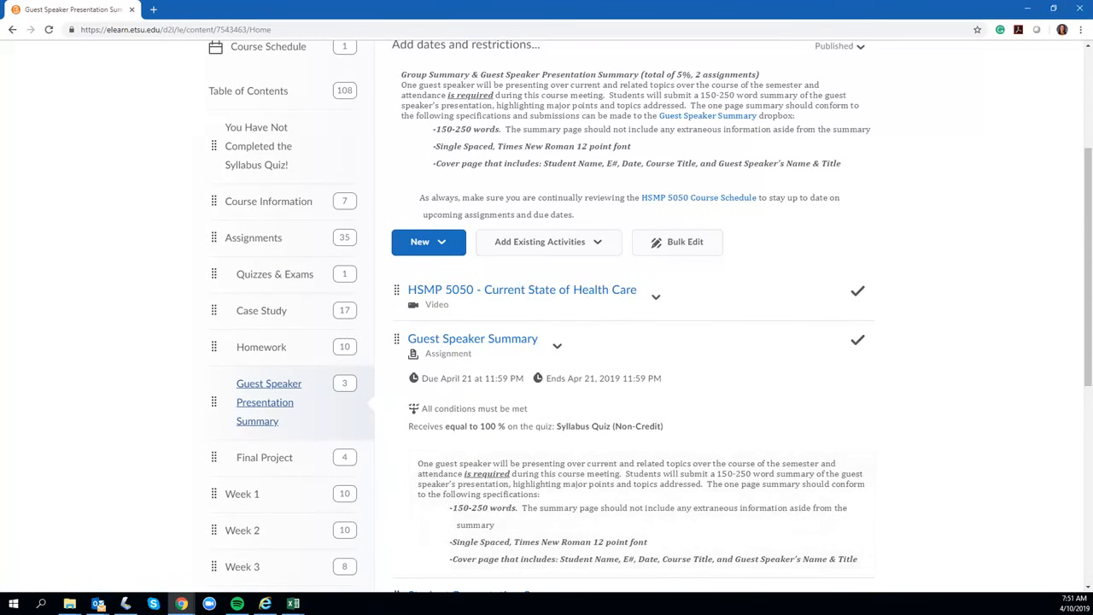
{"action": "mouse_move", "coordinate": [522, 289]}
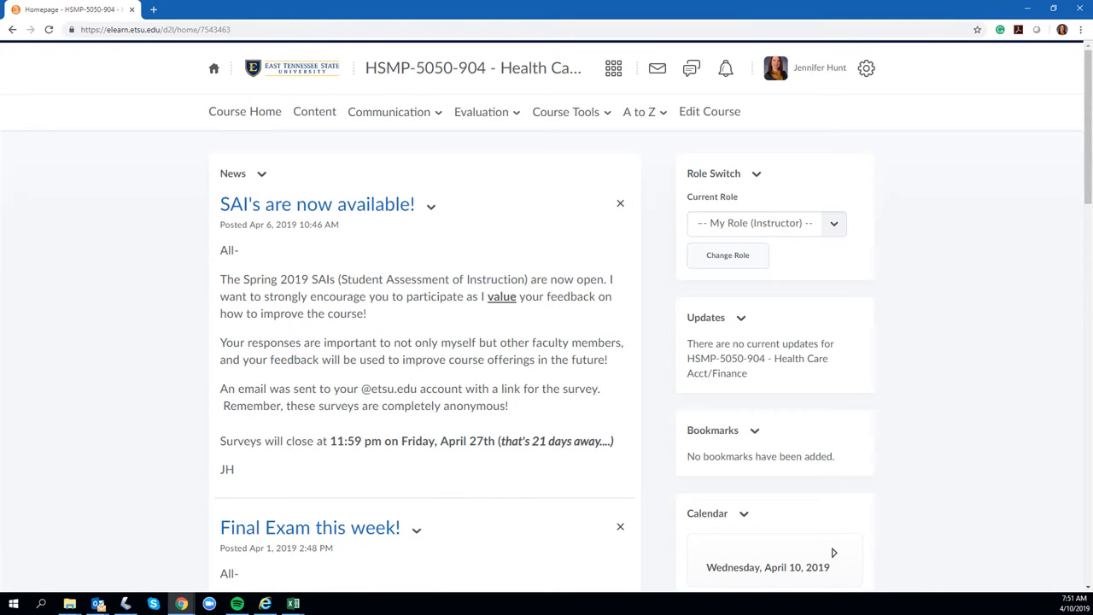
Scroll the course homepage to the news post announcing SAIs are available.
{"action": "scroll", "scroll_direction": "down", "scroll_amount": 3}
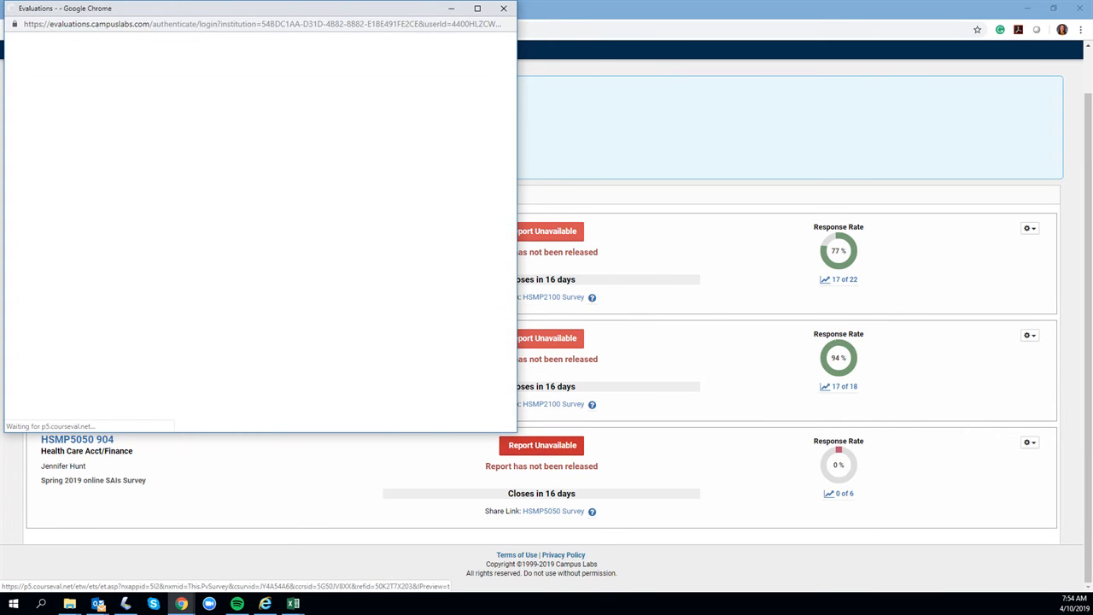
Scroll through the HSMP5050 904 survey preview to its final questions.
{"action": "left_click", "coordinate": [552, 510]}
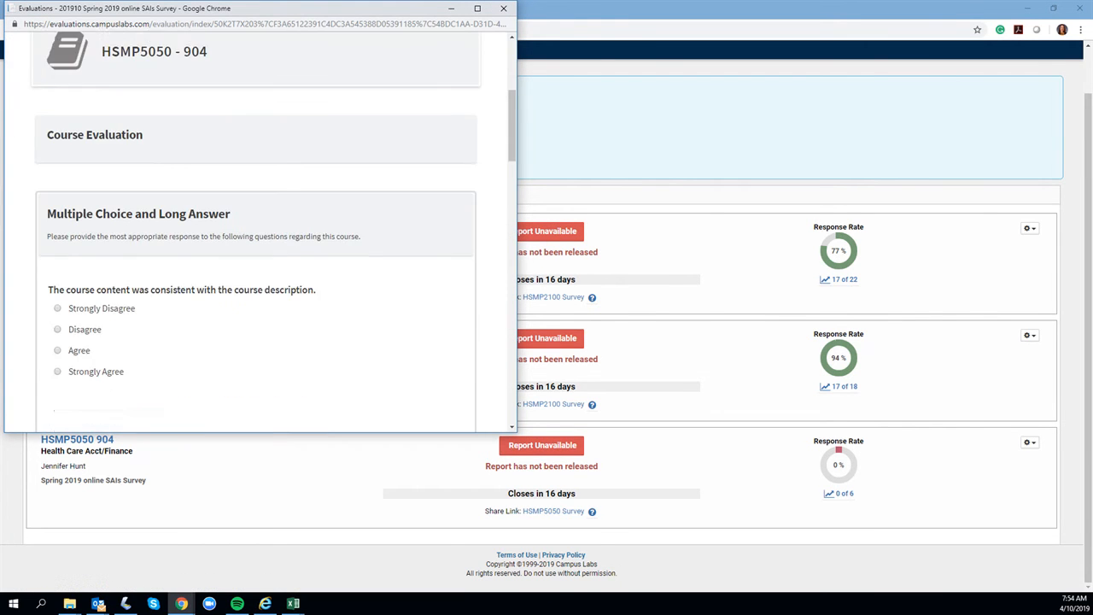
{"action": "scroll", "scroll_direction": "down", "scroll_amount": 3}
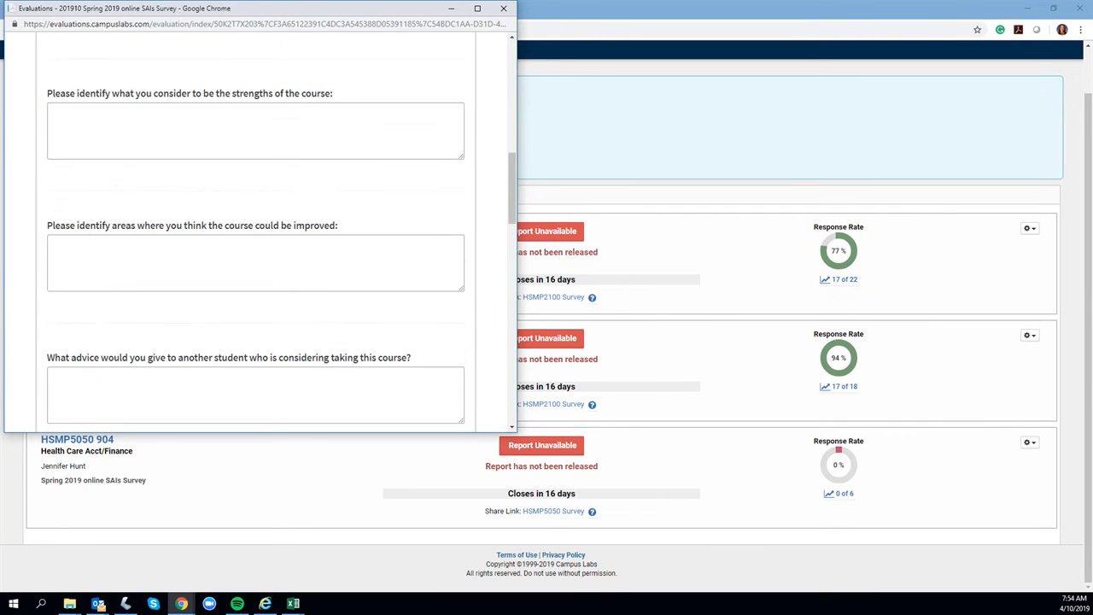
{"action": "scroll", "scroll_direction": "down", "scroll_amount": 3}
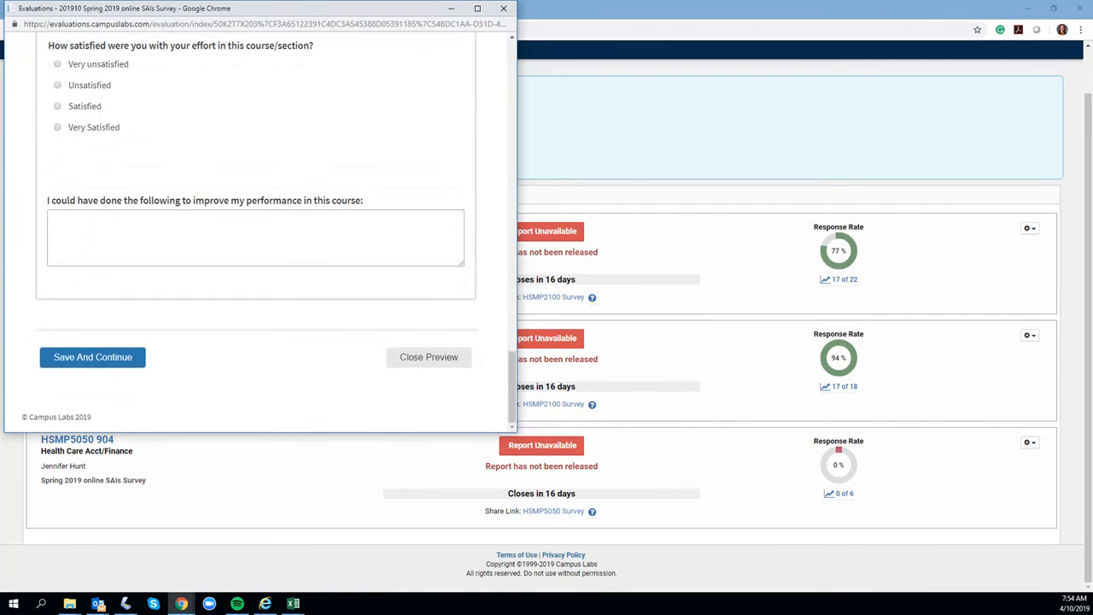
{"action": "scroll", "scroll_direction": "down", "scroll_amount": 3}
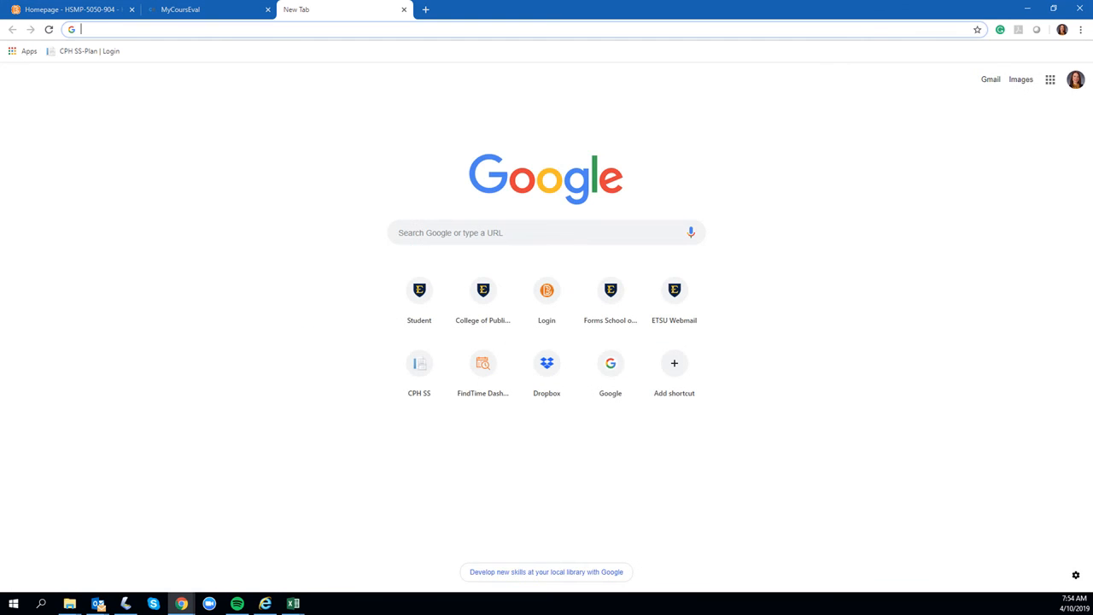
Search 'etsu sai' to reach ETSU's SAI information page.
{"action": "type", "text": "etsu sai"}
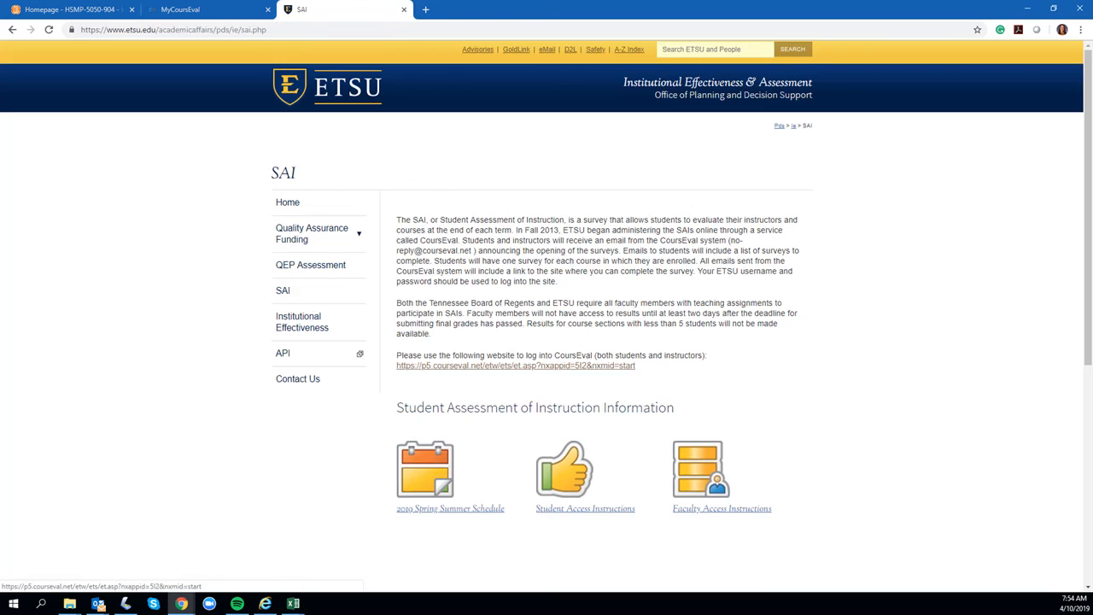
Follow the p5.courseval.net link, then return to the eLearn course homepage.
{"action": "left_click", "coordinate": [515, 364]}
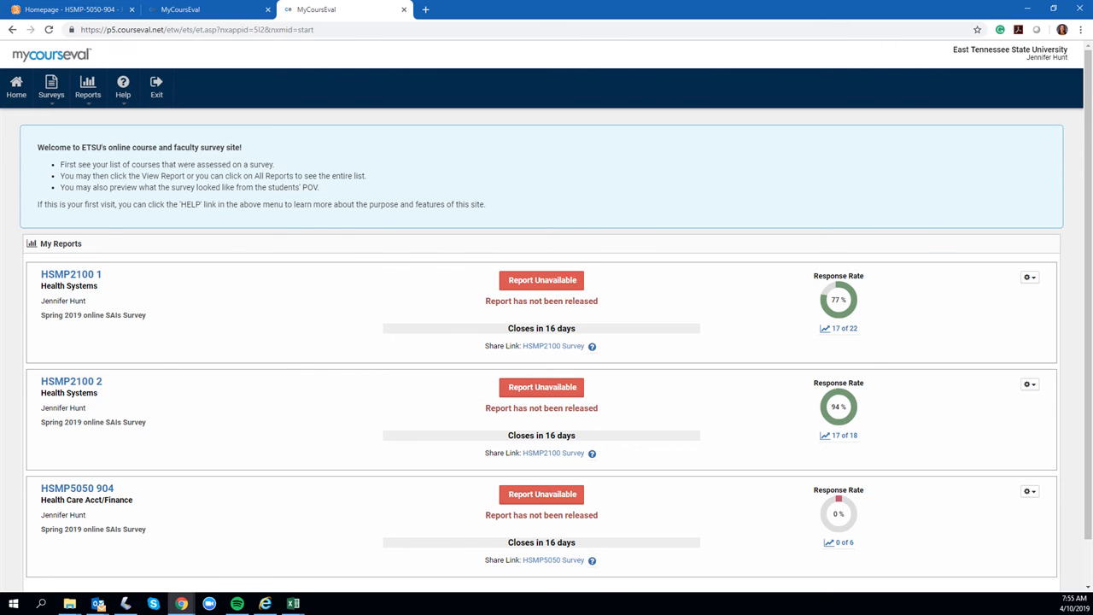
{"action": "left_click", "coordinate": [68, 10]}
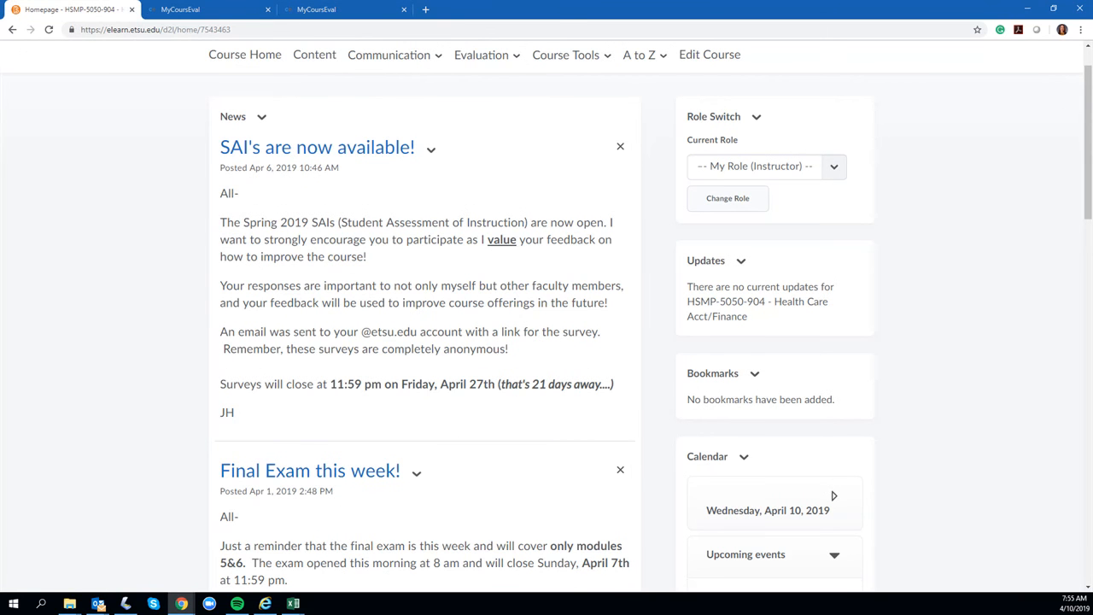